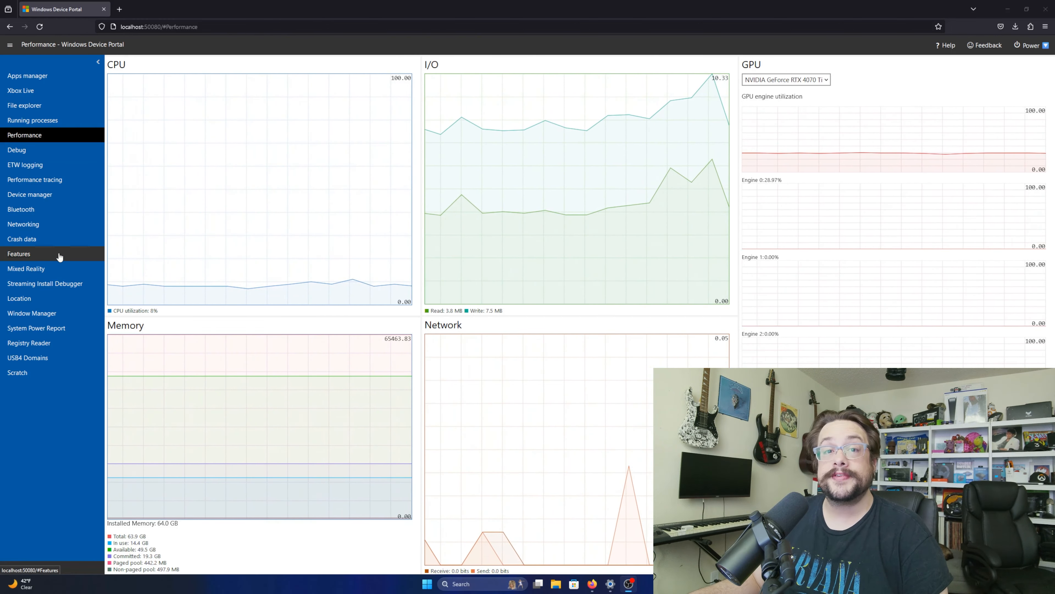
mouse_move(51, 239)
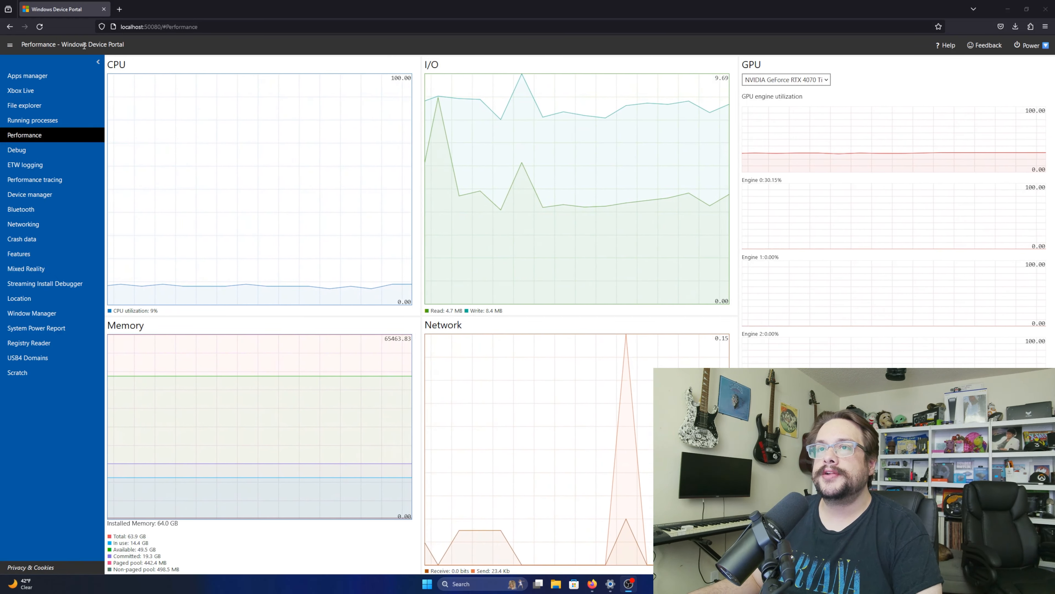
Switch to the Apps manager page in Windows Device Portal.
left_click(10, 45)
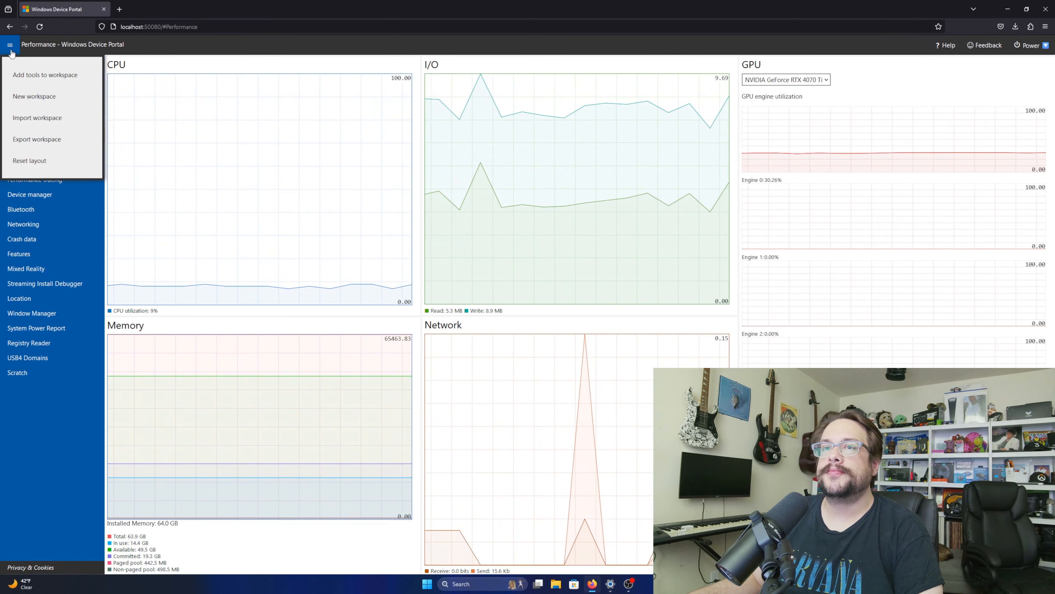
left_click(10, 44)
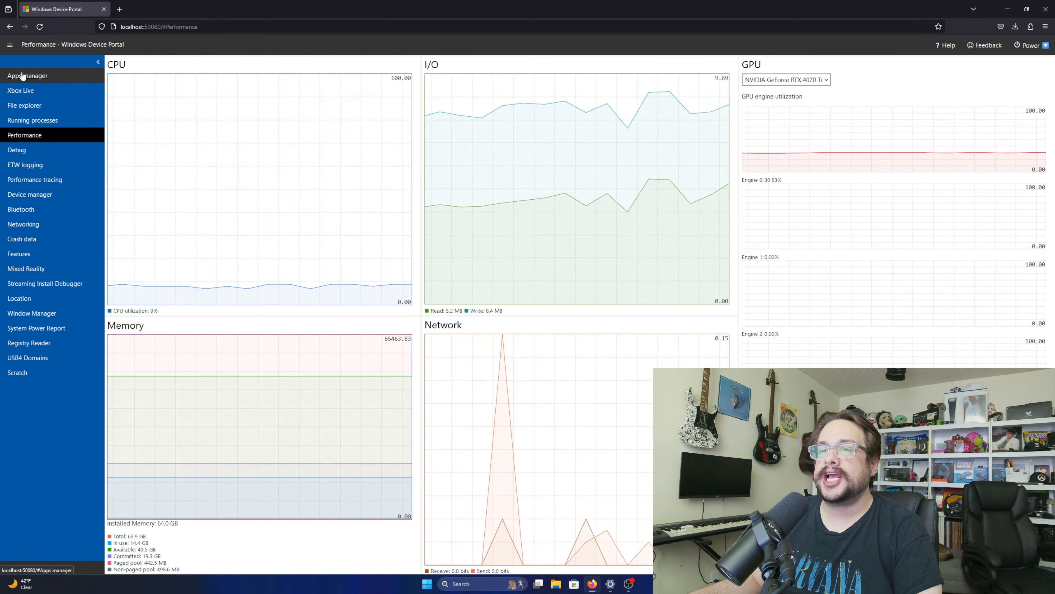
left_click(27, 76)
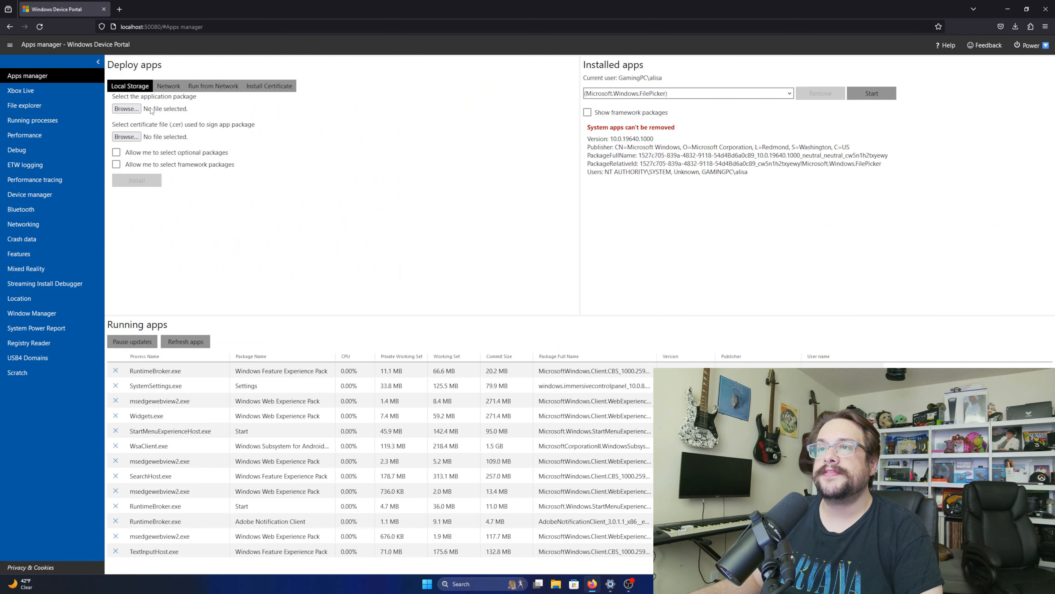
left_click(126, 109)
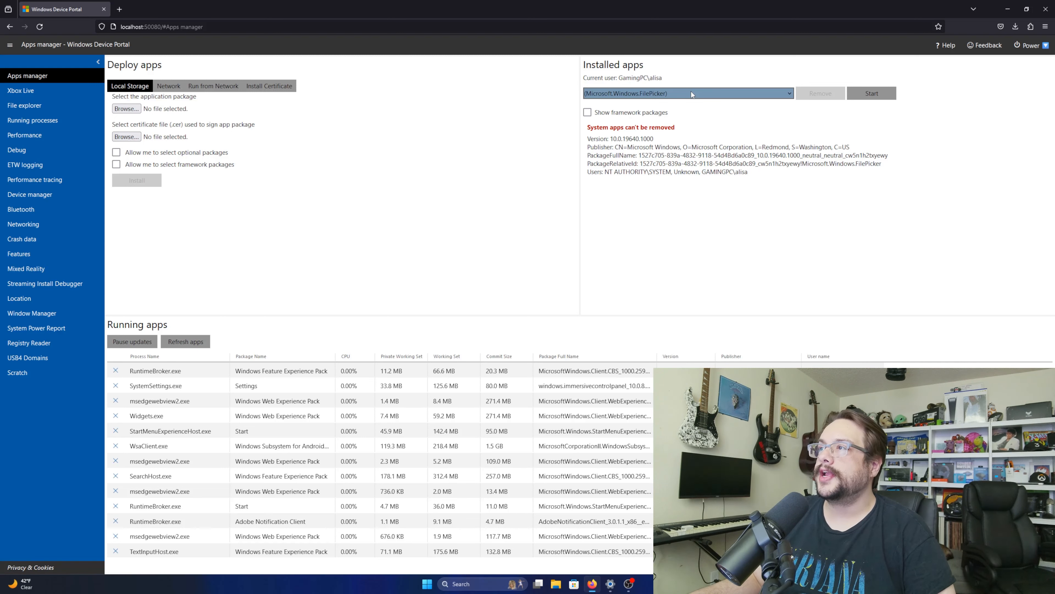
Select Microsoft Clipchamp (App) from Installed apps to show its package details.
left_click(686, 93)
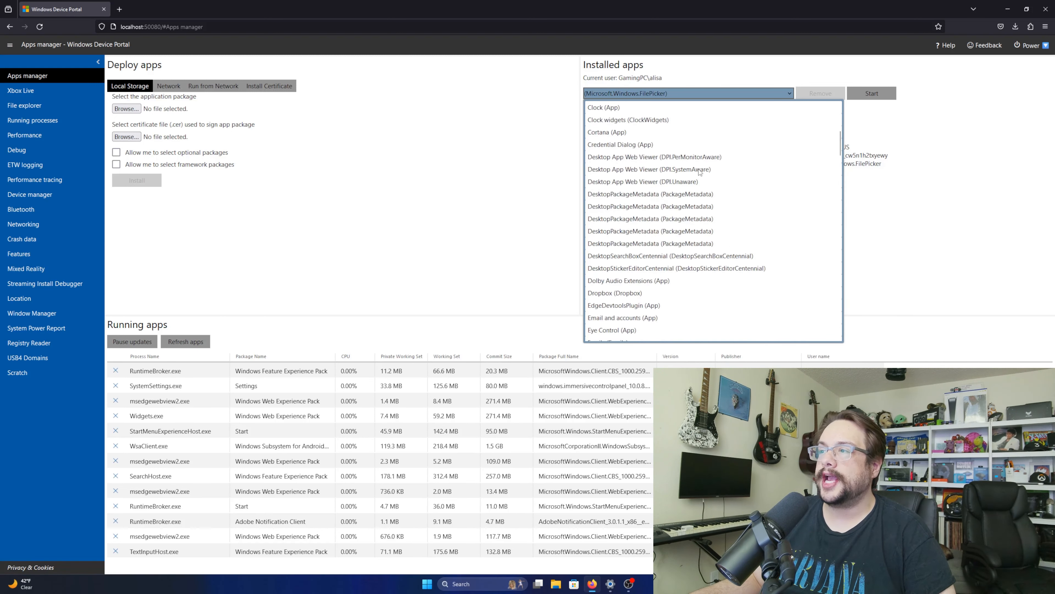
scroll("down", 3)
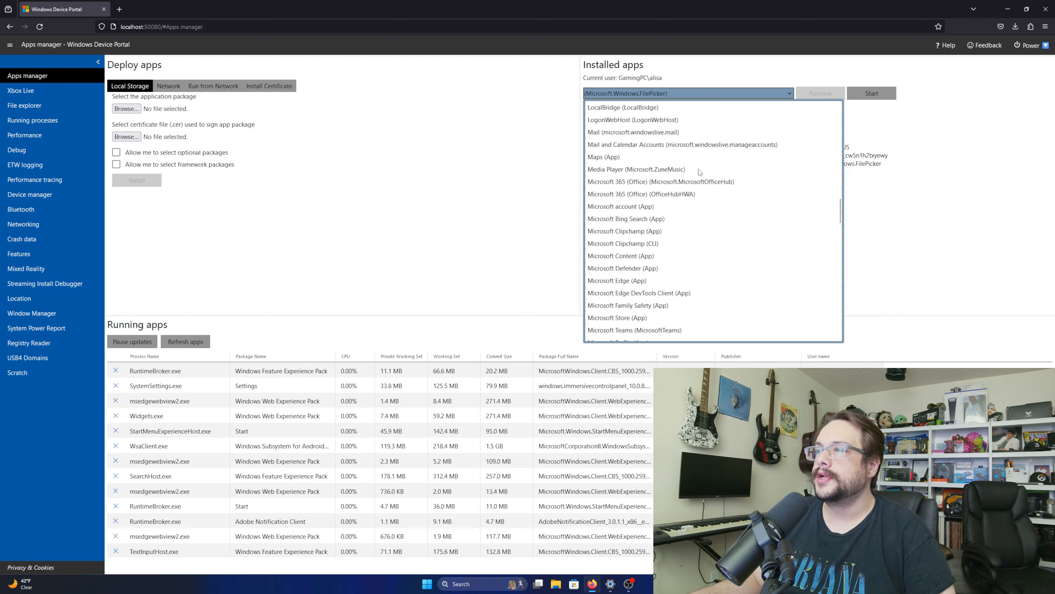
mouse_move(698, 168)
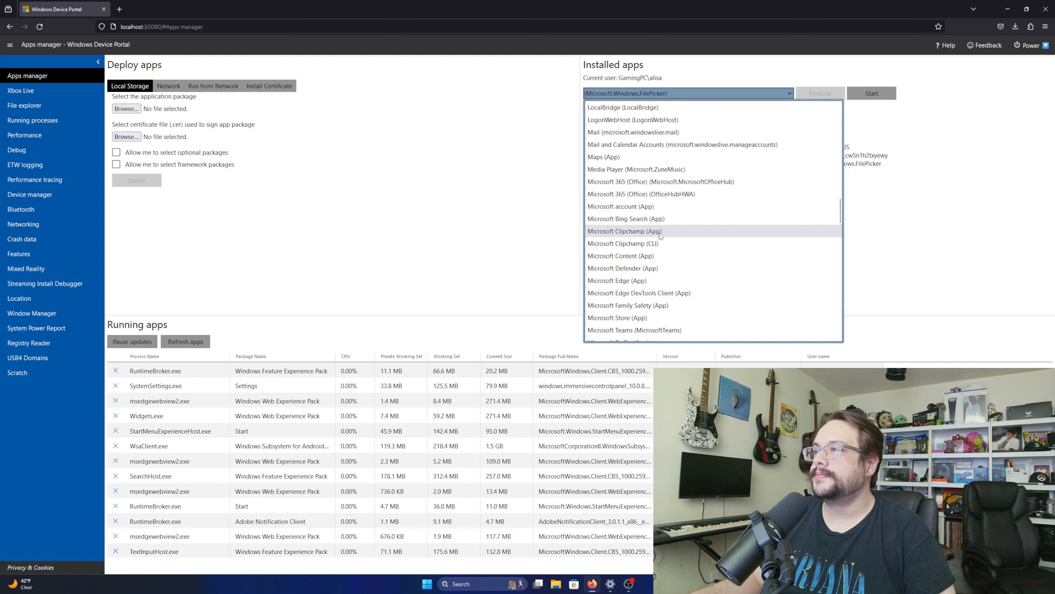
left_click(624, 231)
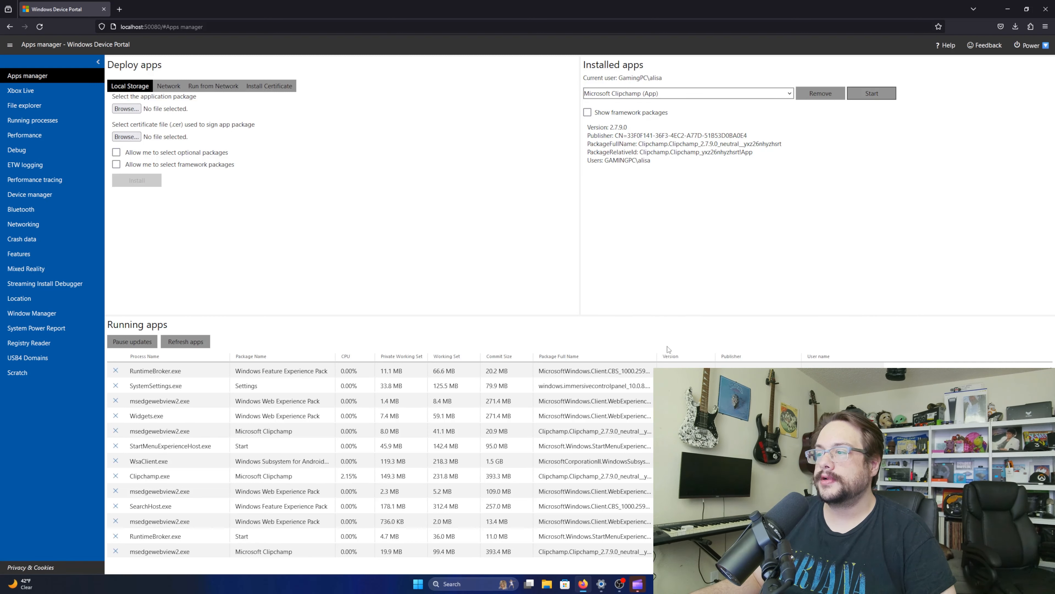
left_click(871, 93)
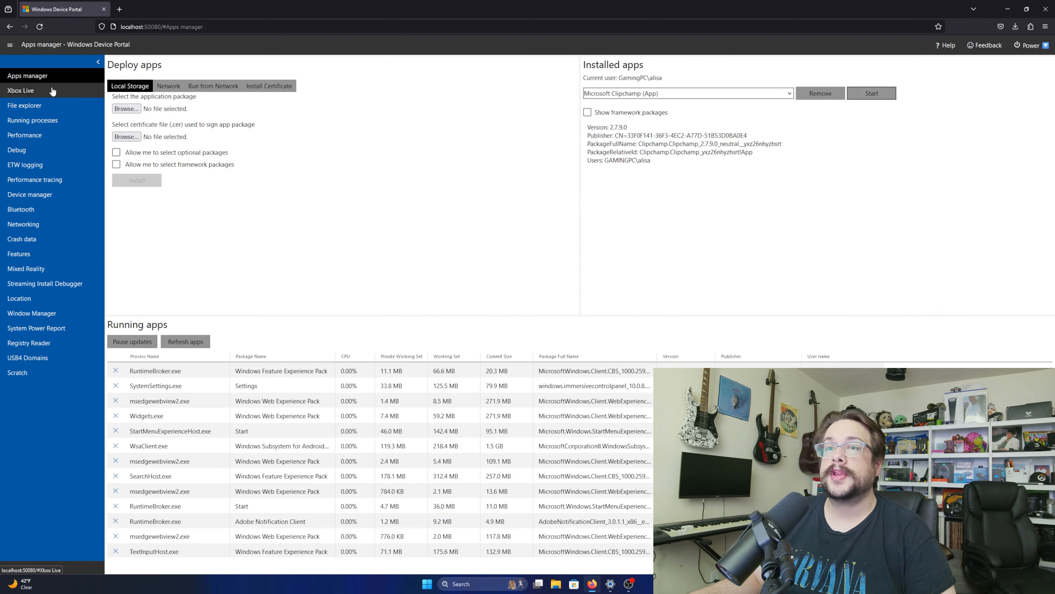
Visit the Xbox Live and File explorer pages, ending on Running processes.
left_click(21, 90)
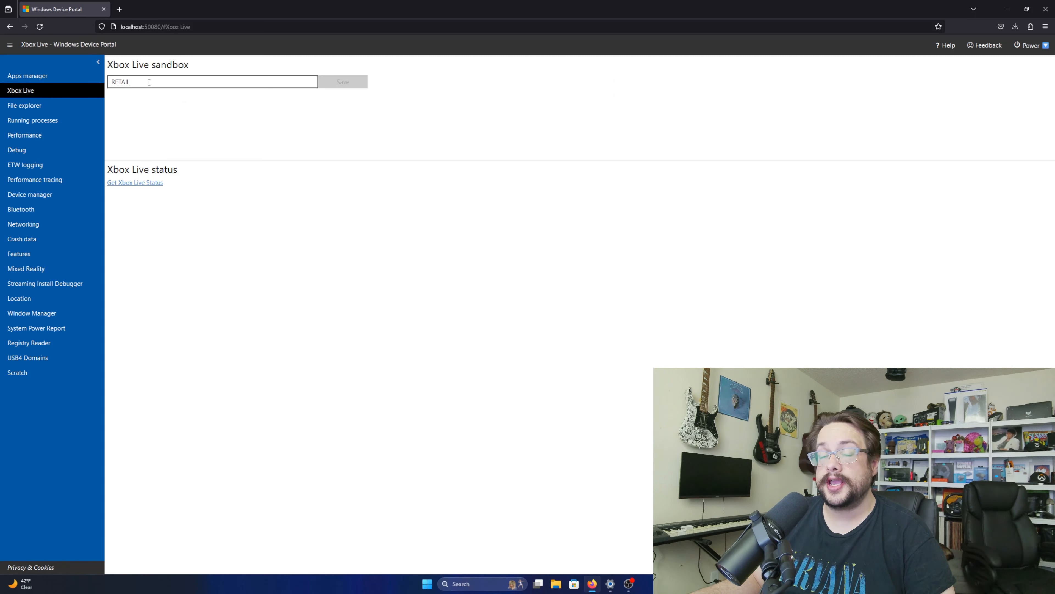
left_click(24, 105)
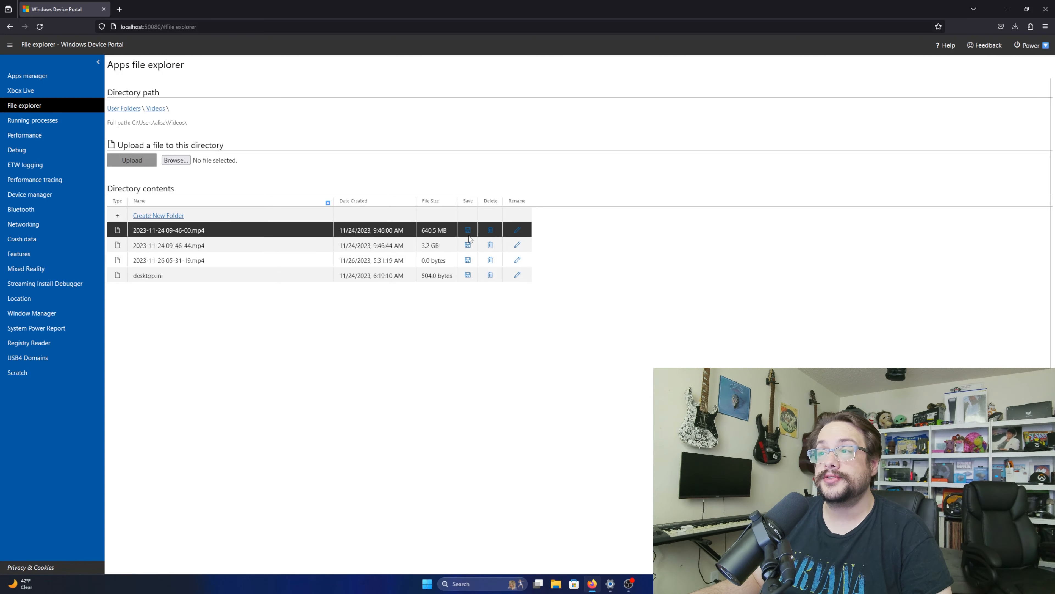
left_click(32, 120)
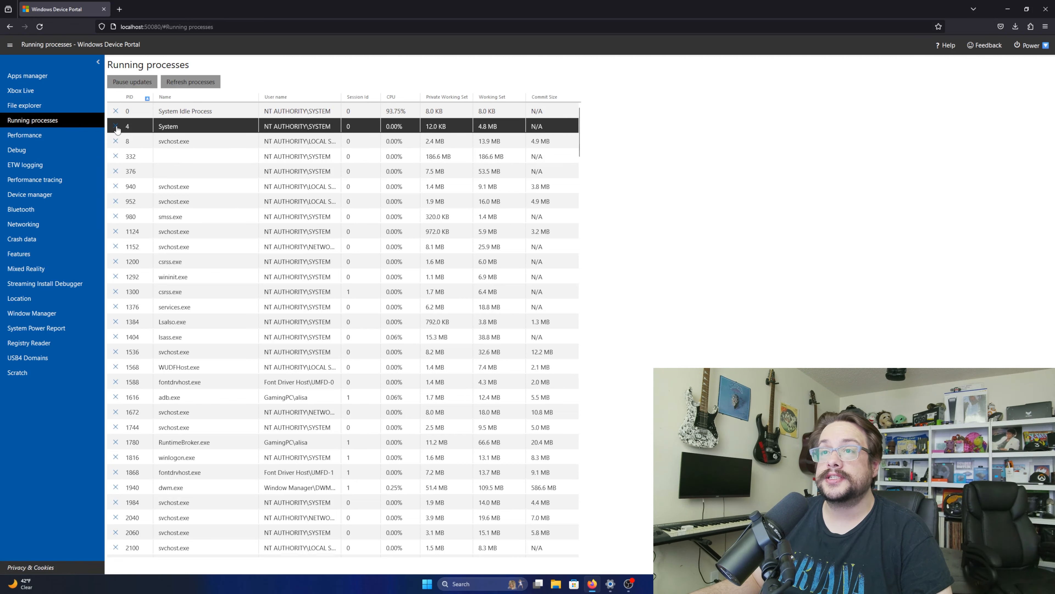
View the Performance page, keeping the same GPU selected in the GPU list.
left_click(24, 135)
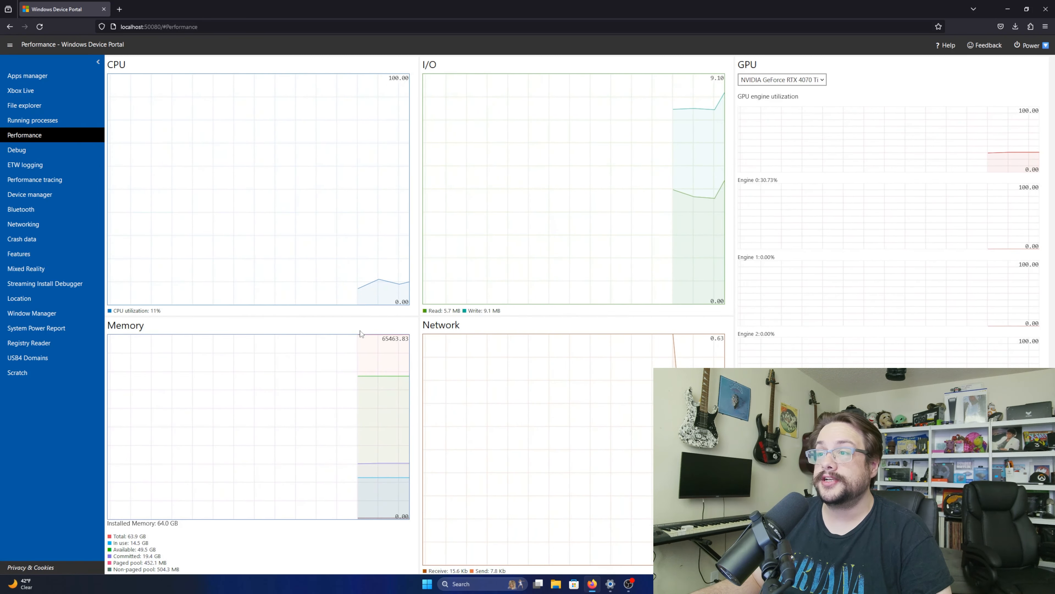
left_click(781, 79)
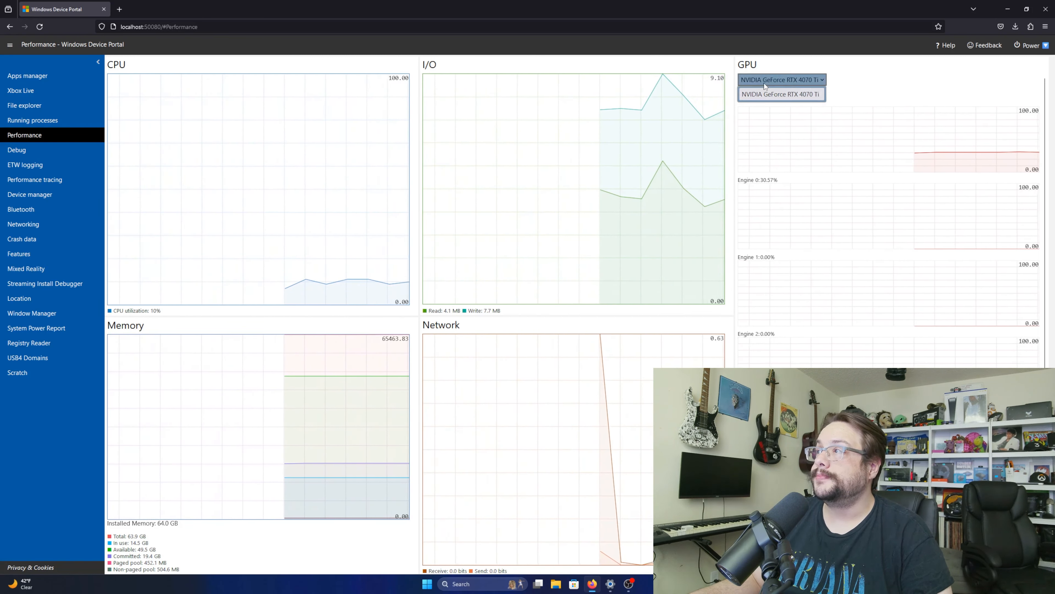
left_click(781, 93)
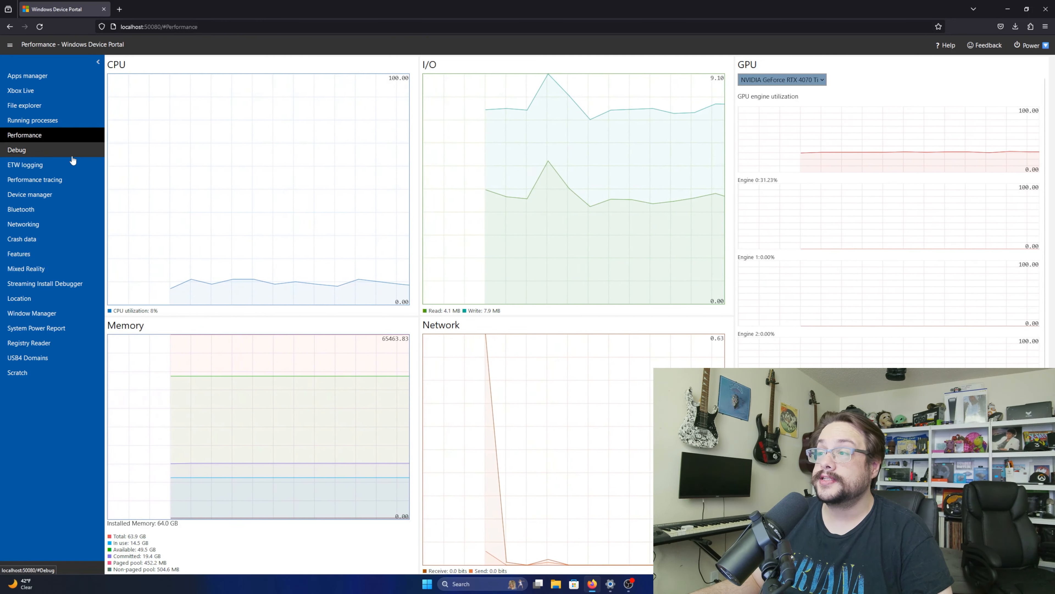
Visit the Debug, Scratch and ETW logging pages, then return to Apps manager.
left_click(17, 149)
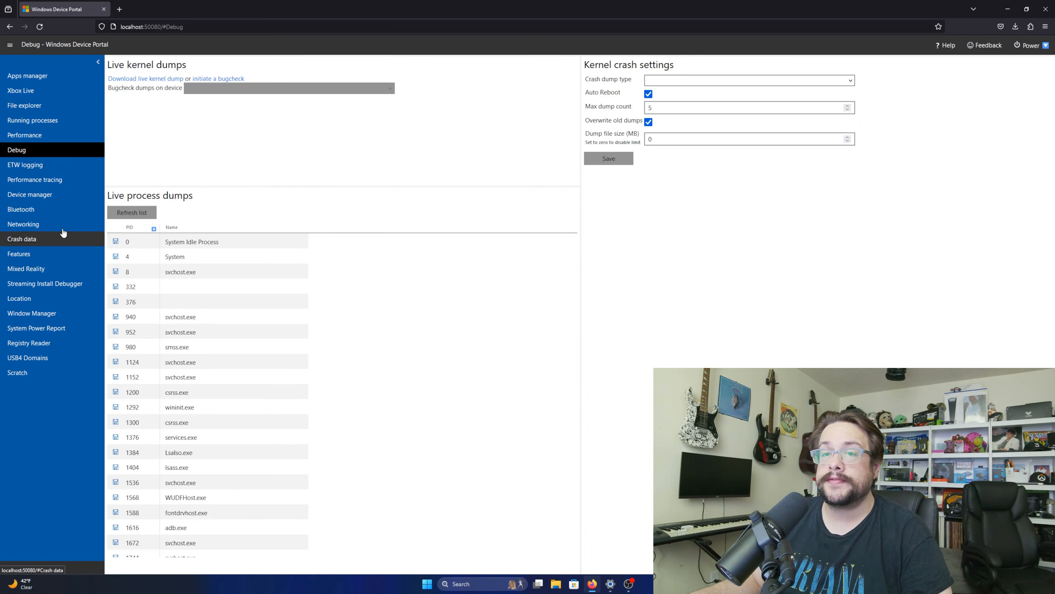
left_click(17, 372)
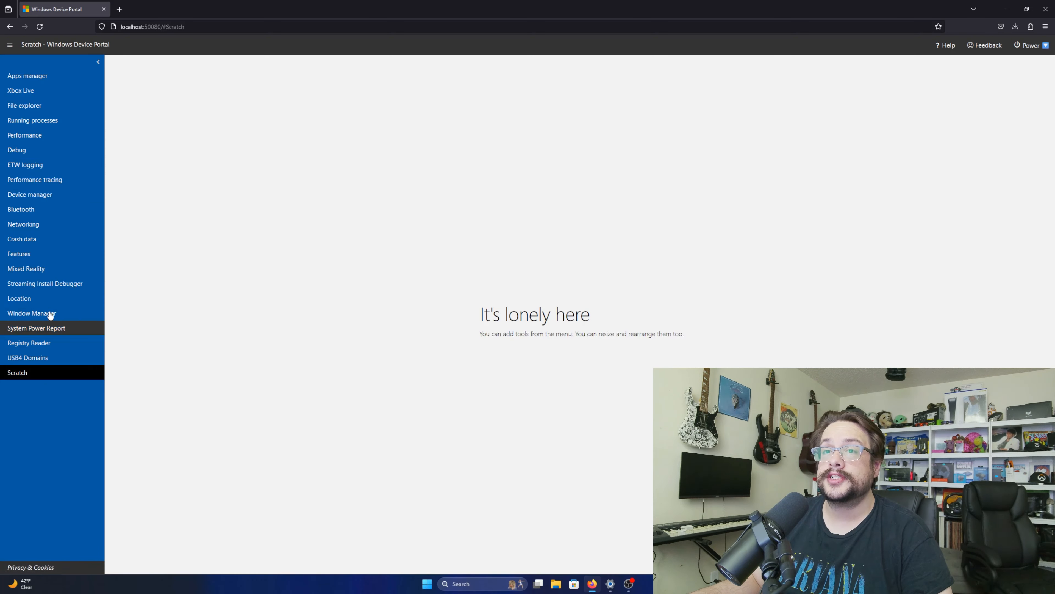
left_click(25, 164)
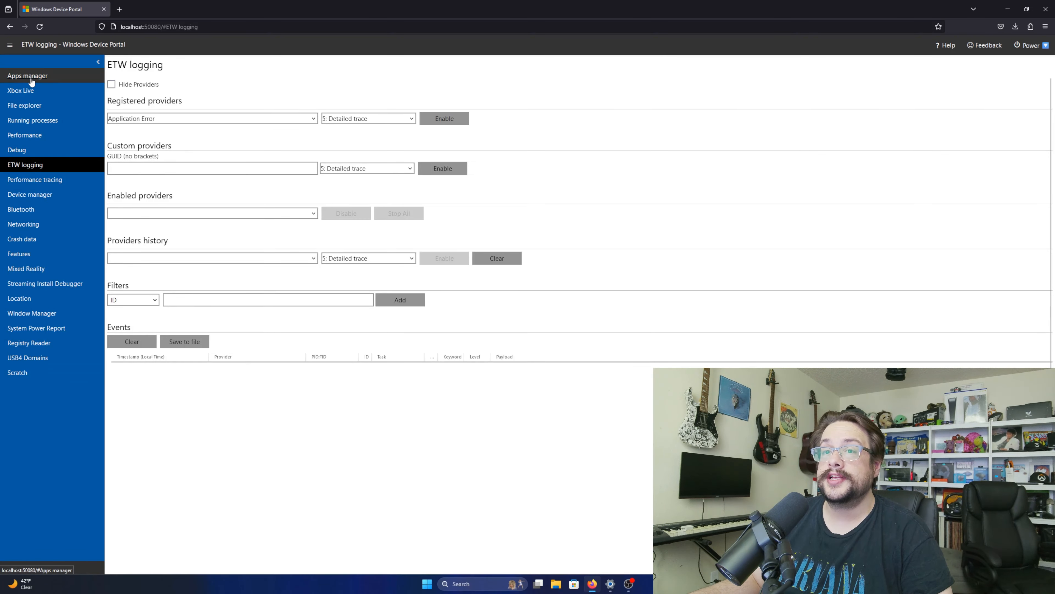
left_click(28, 75)
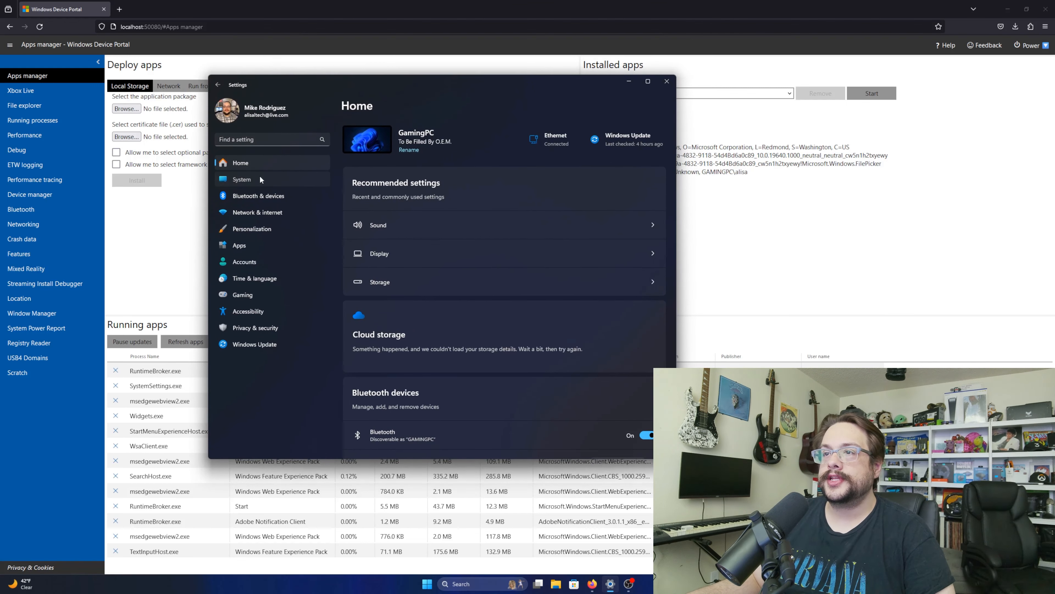
Turn on Device Portal under System > For developers in Windows Settings.
left_click(242, 179)
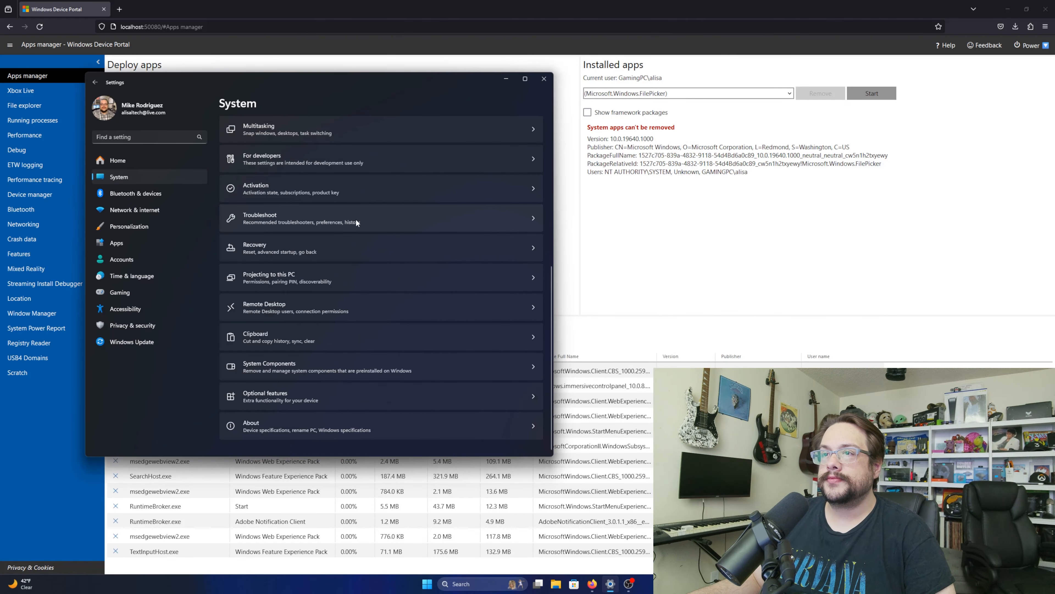
left_click(262, 159)
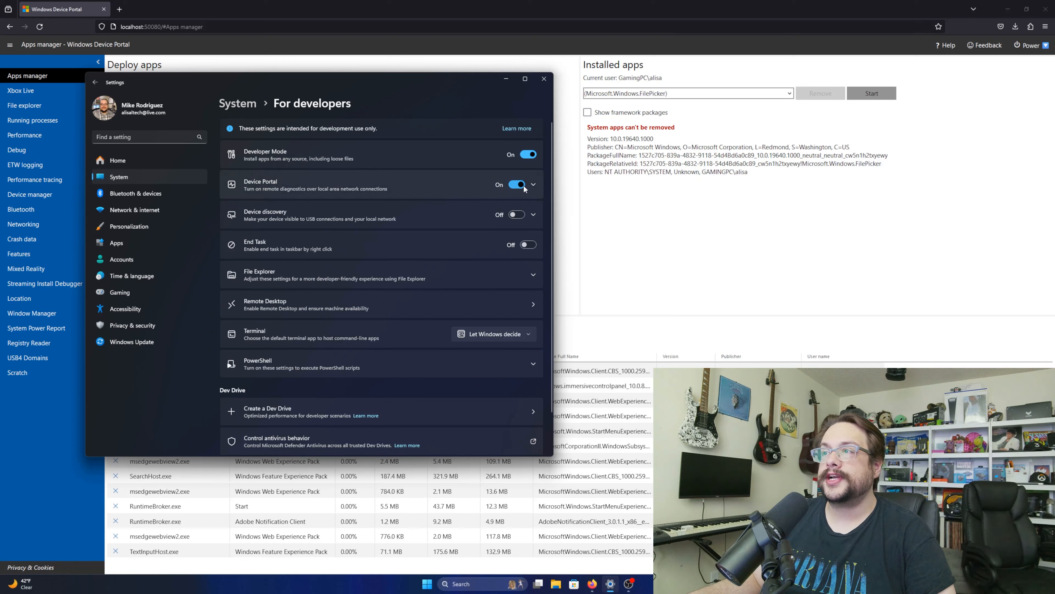
left_click(533, 184)
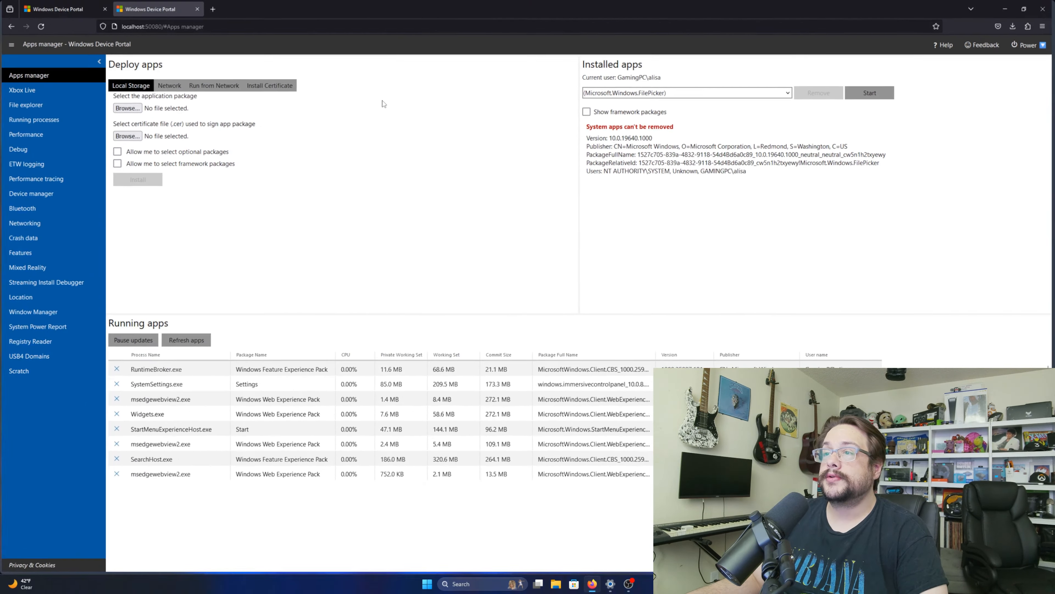
View Crash data, then the Bluetooth page listing the radio and nearby devices.
left_click(18, 254)
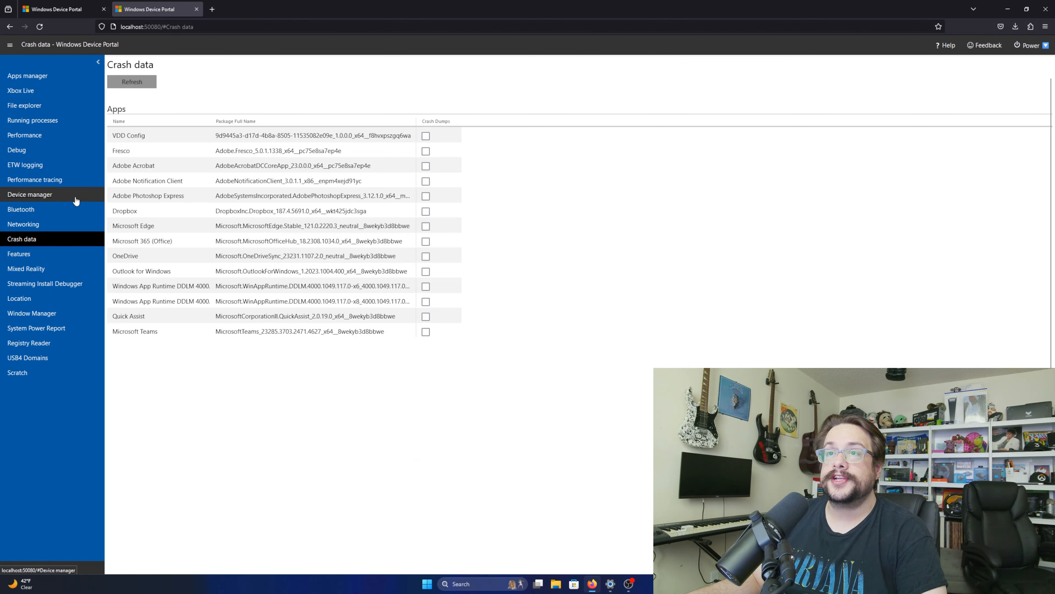
left_click(21, 210)
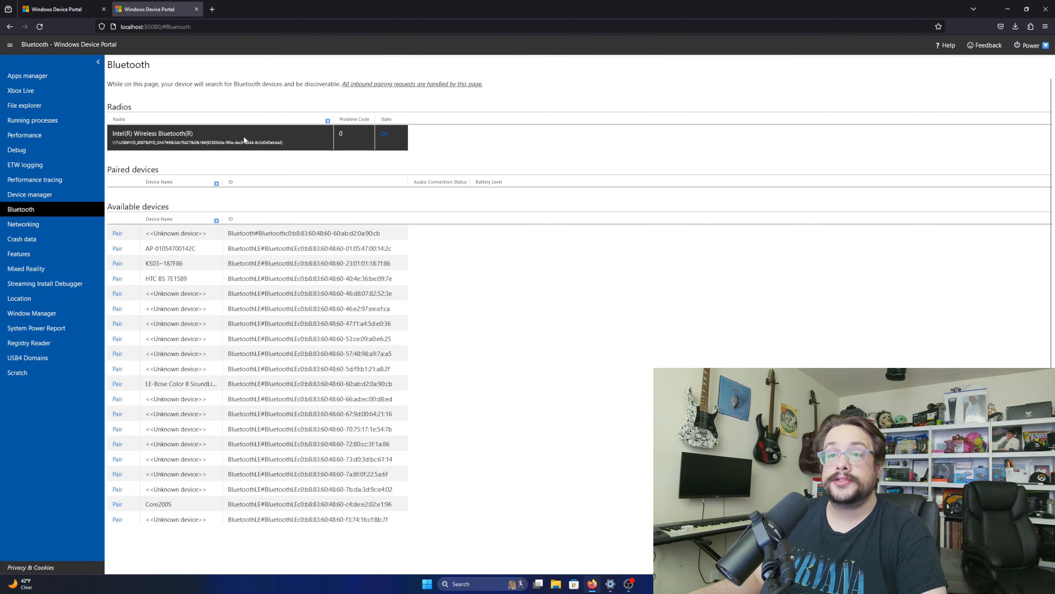